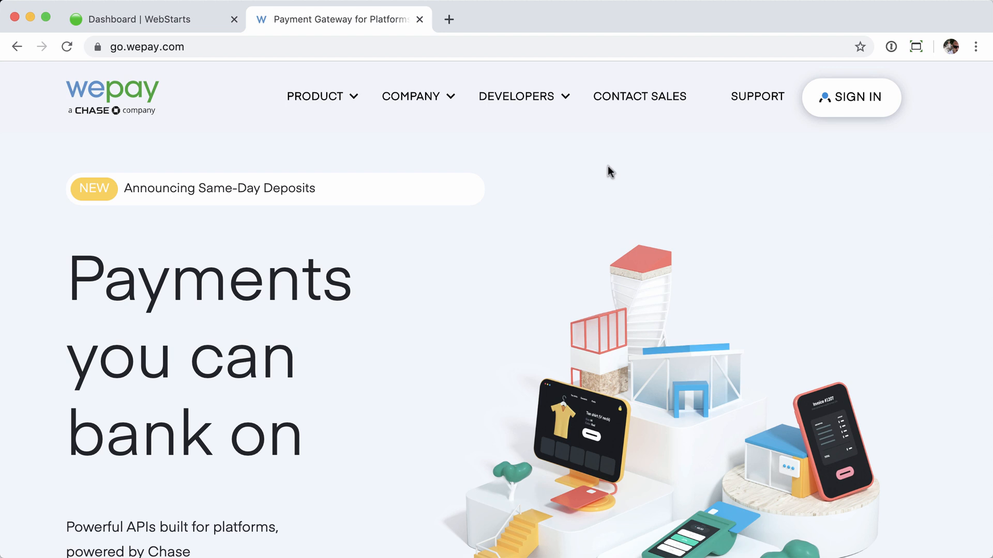
mouse_move(851, 102)
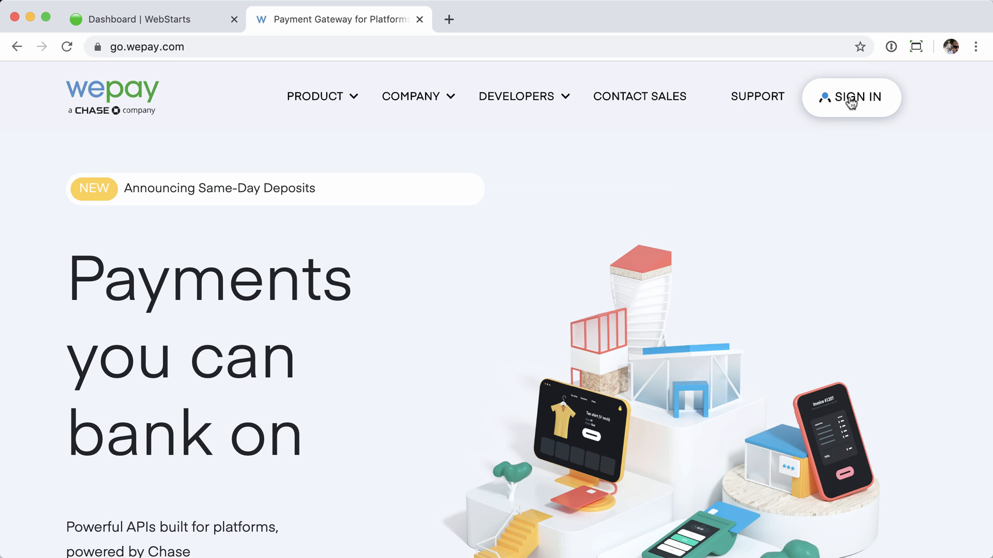
Sign in to the WePay merchant account and land on the Merchant Center home dashboard.
click(851, 97)
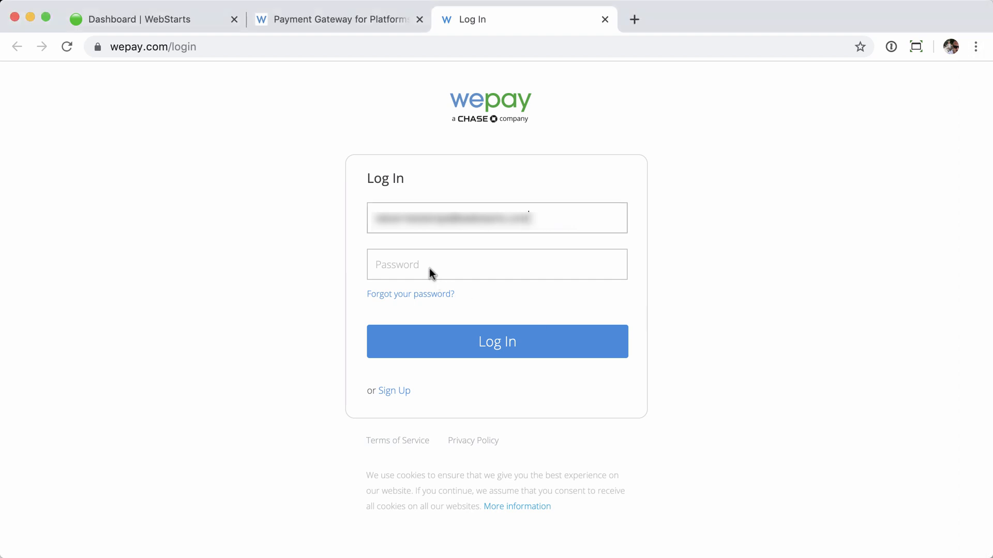
click(498, 341)
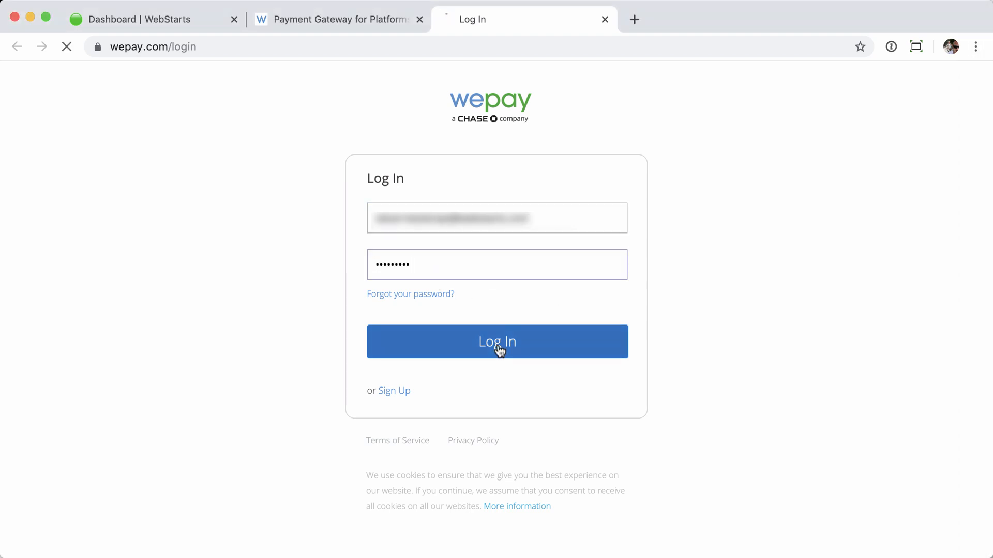
click(496, 341)
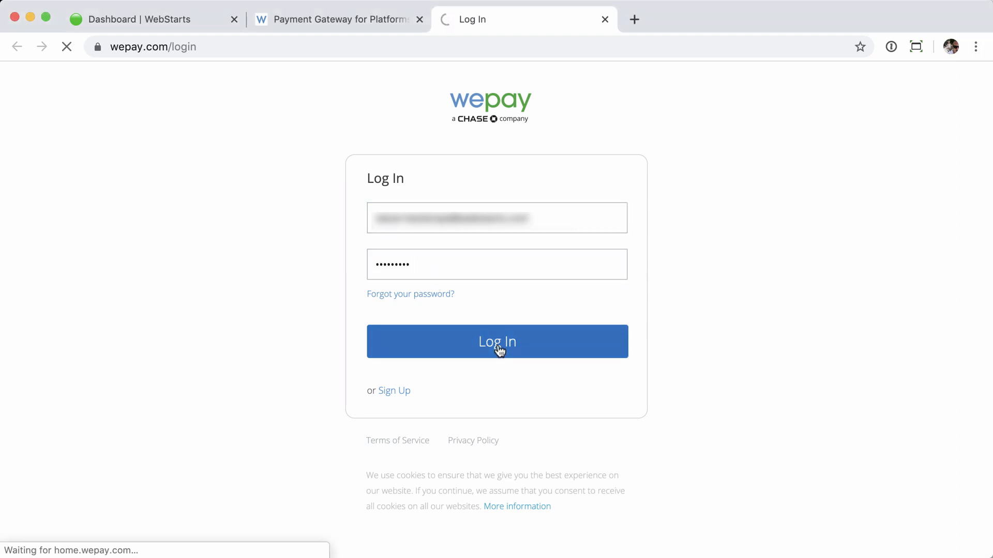
click(497, 341)
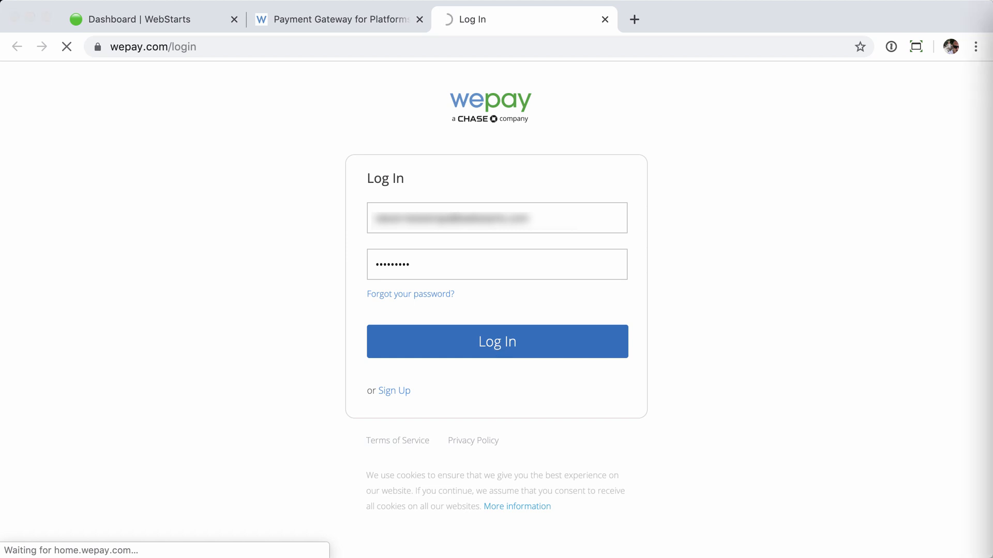
click(496, 341)
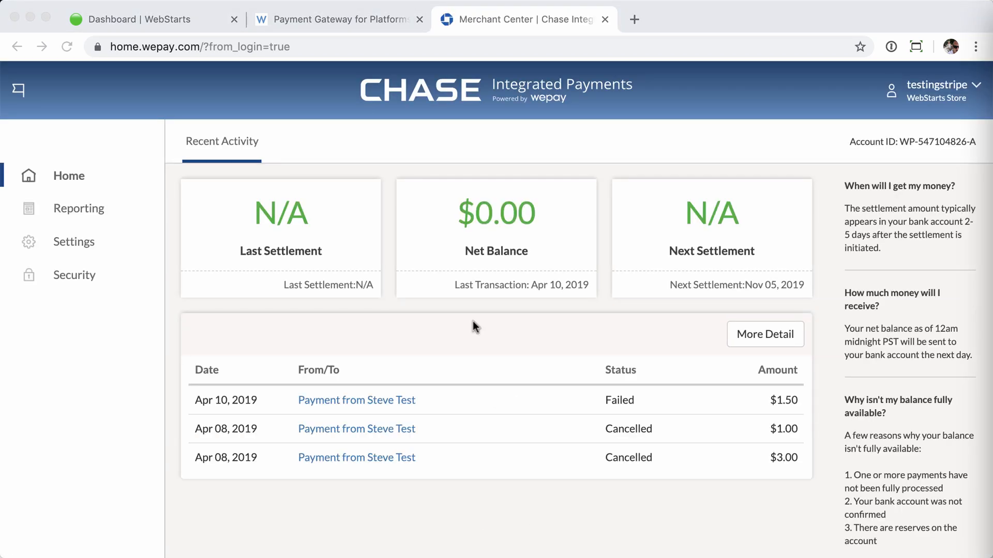
mouse_move(76, 254)
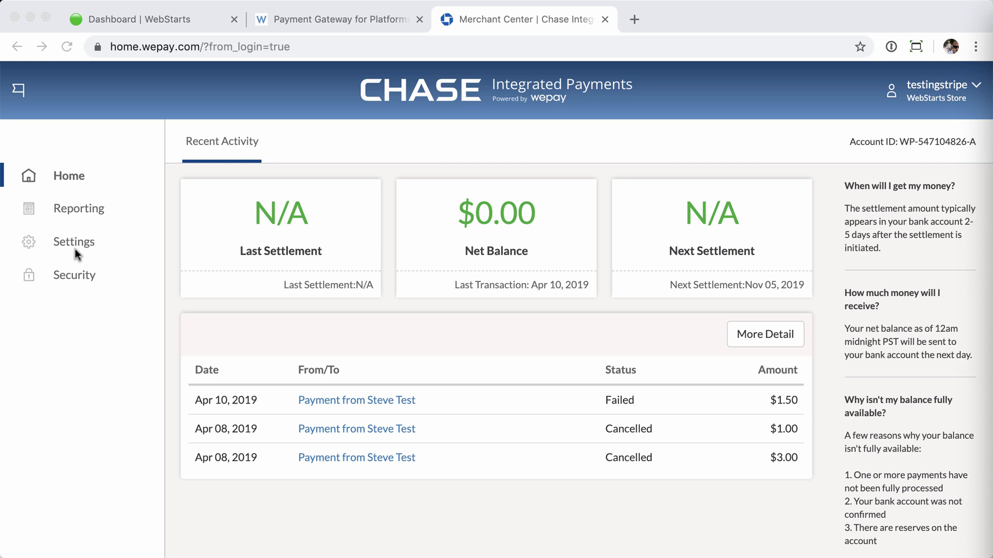
Go to the account Settings page with general account and contact details.
click(73, 241)
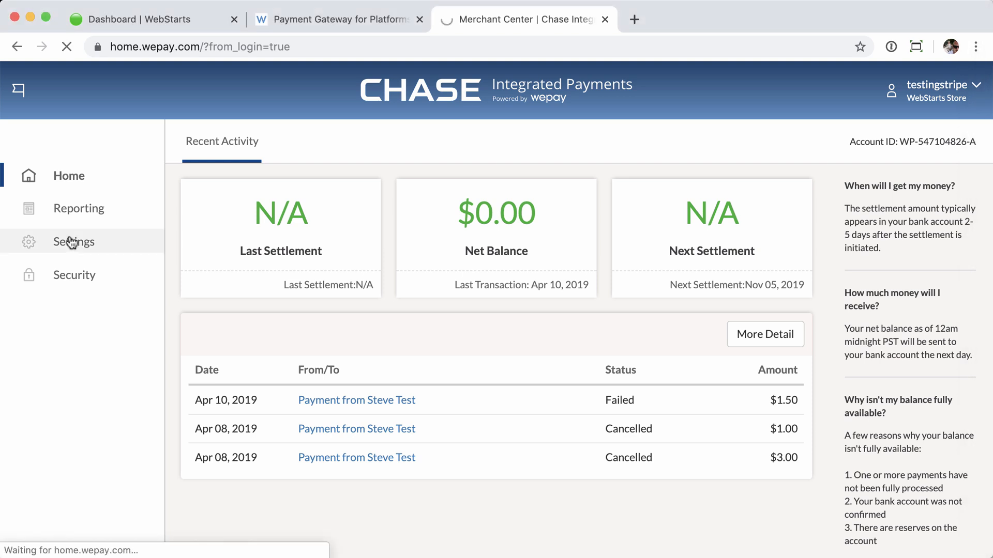
click(73, 241)
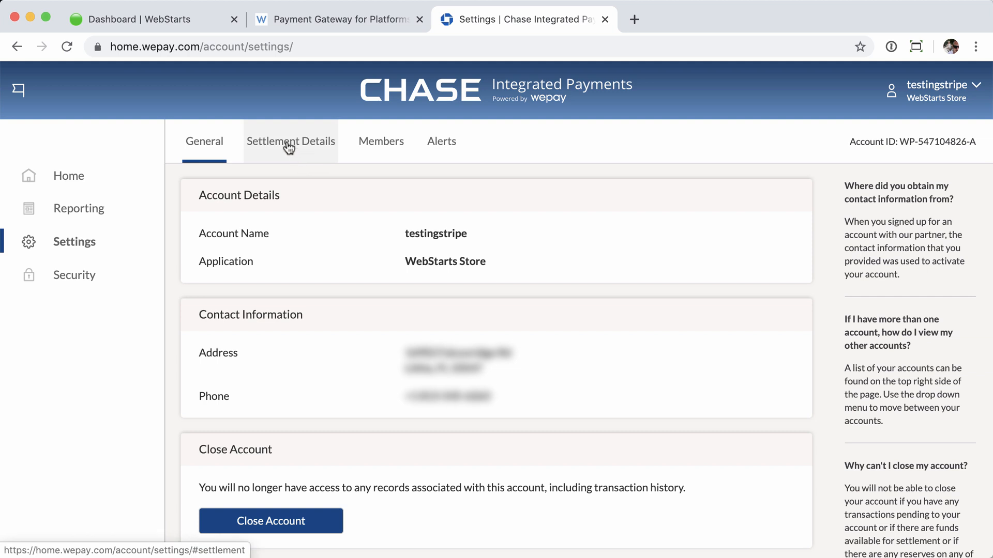
Show the Settlement Details section with the bank account on file and daily transfers.
click(291, 142)
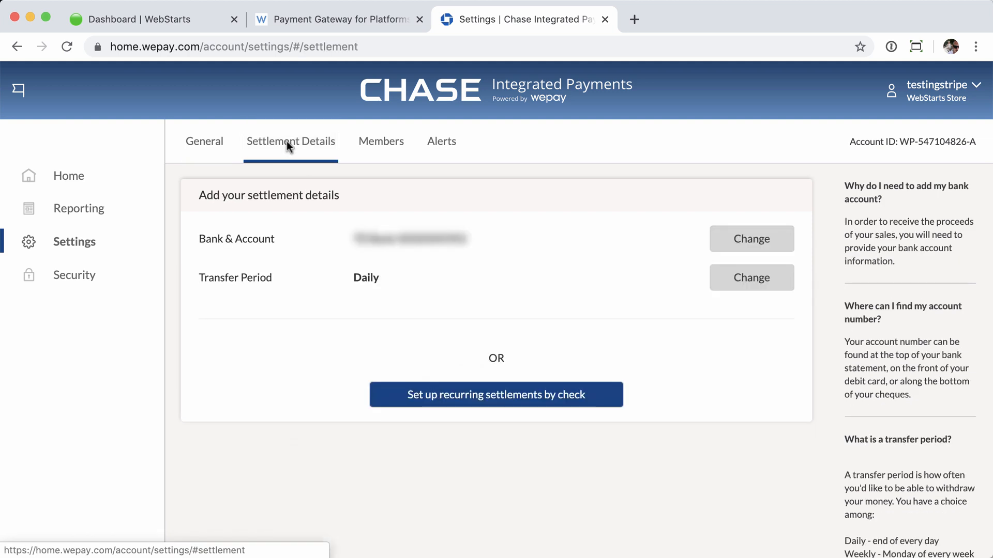
mouse_move(509, 246)
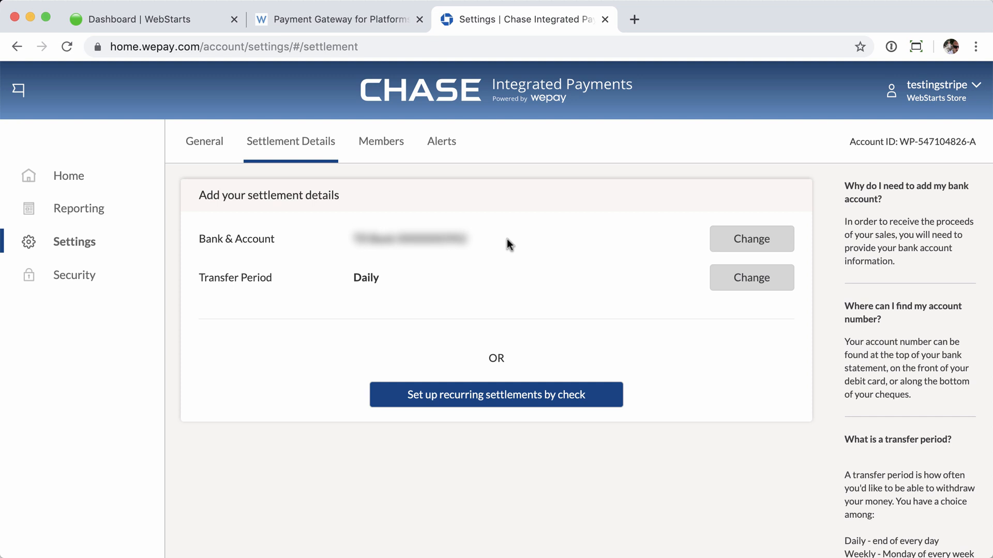
mouse_move(752, 247)
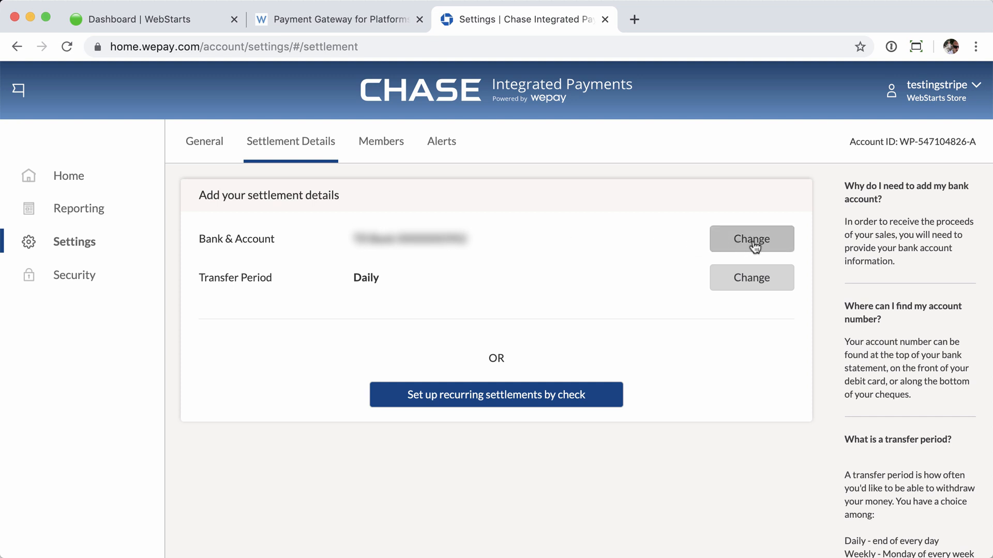
Replace the bank on file: enter routing, account and confirm numbers, bank name, Checking type, Daily transfers.
click(751, 239)
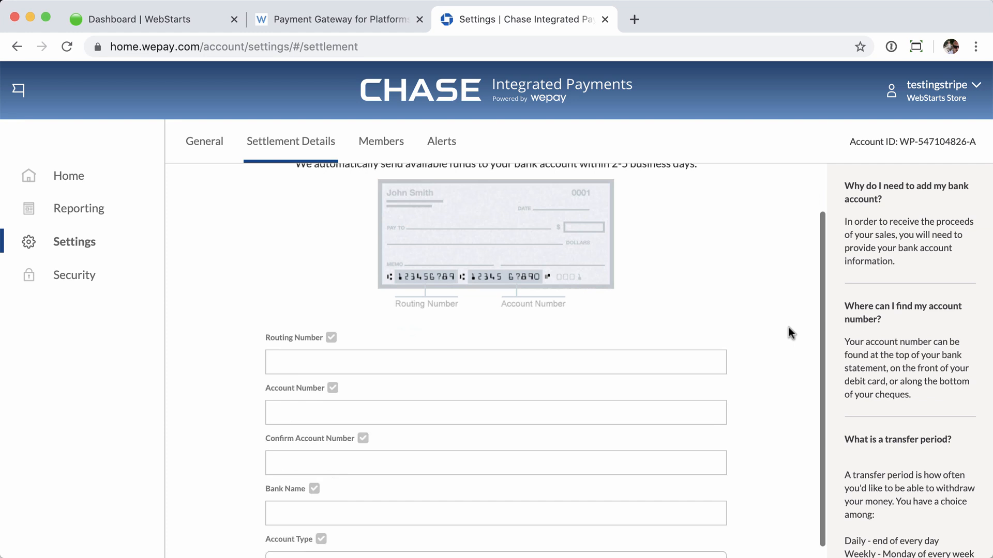
scroll(down, 3)
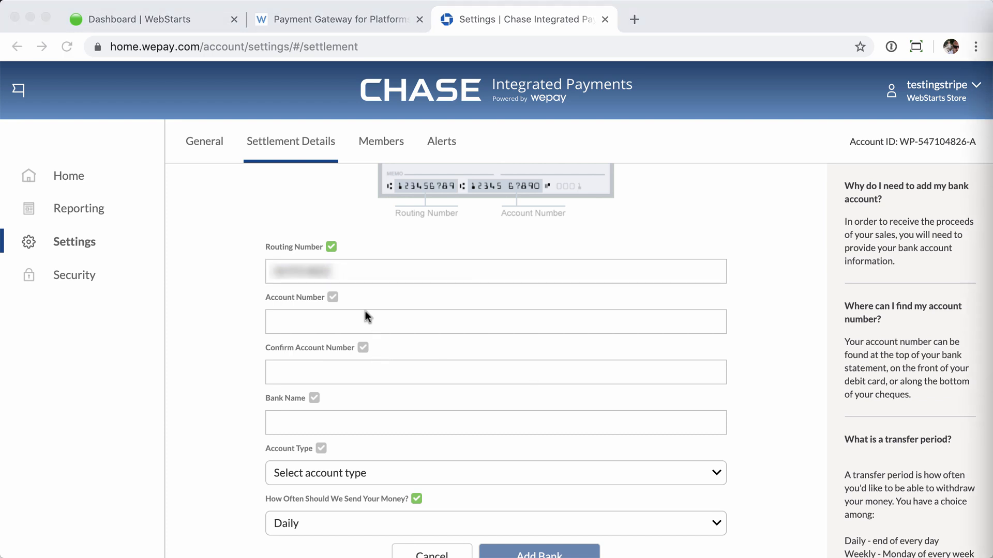
click(495, 373)
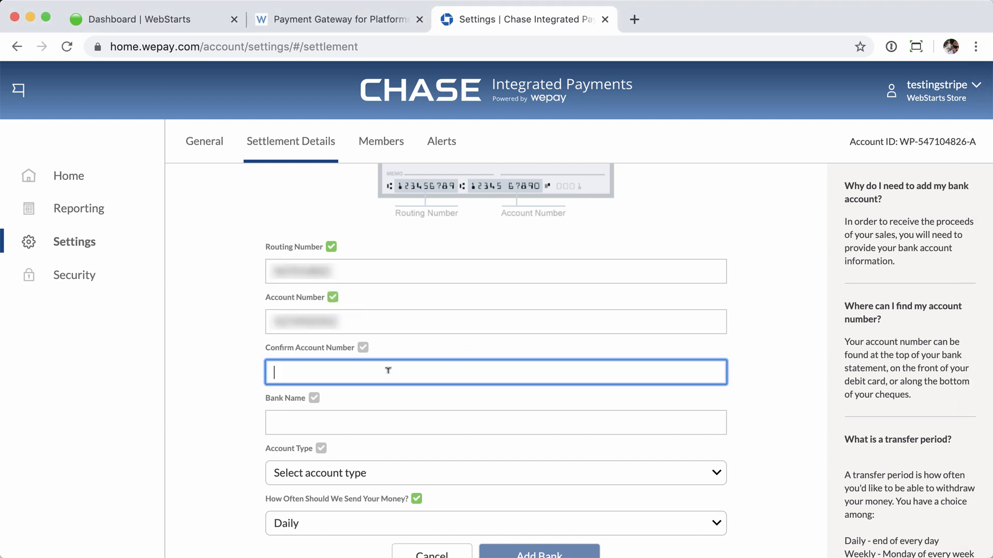
click(496, 422)
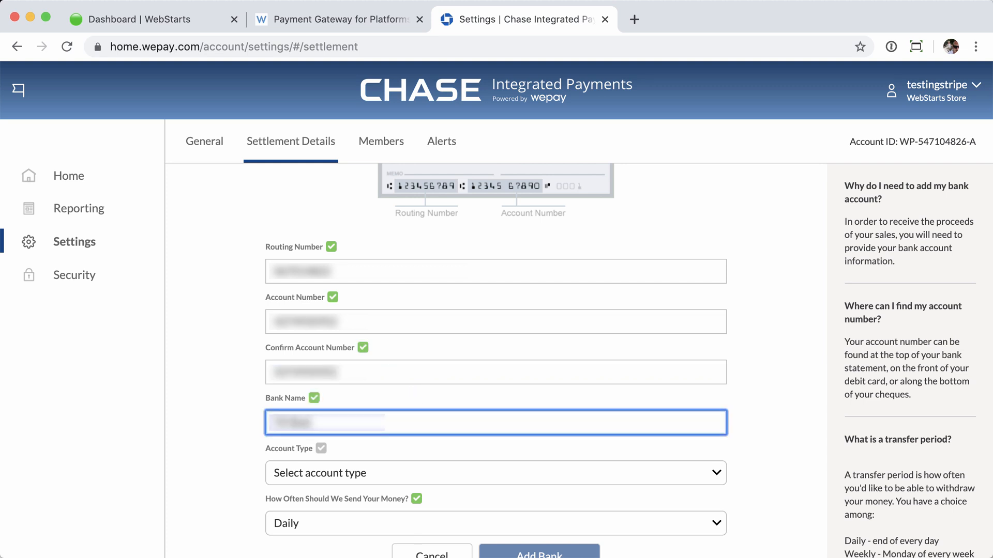
click(495, 473)
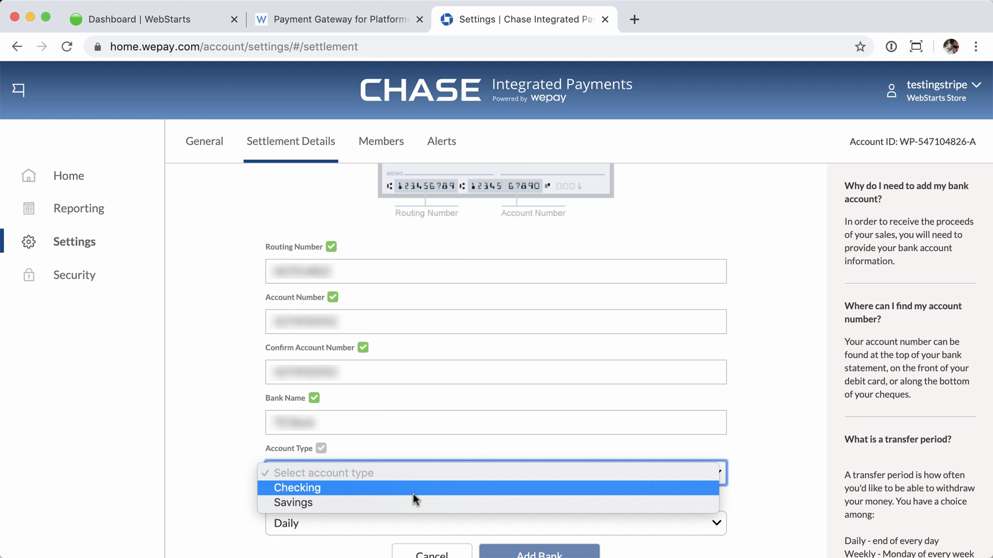
click(296, 487)
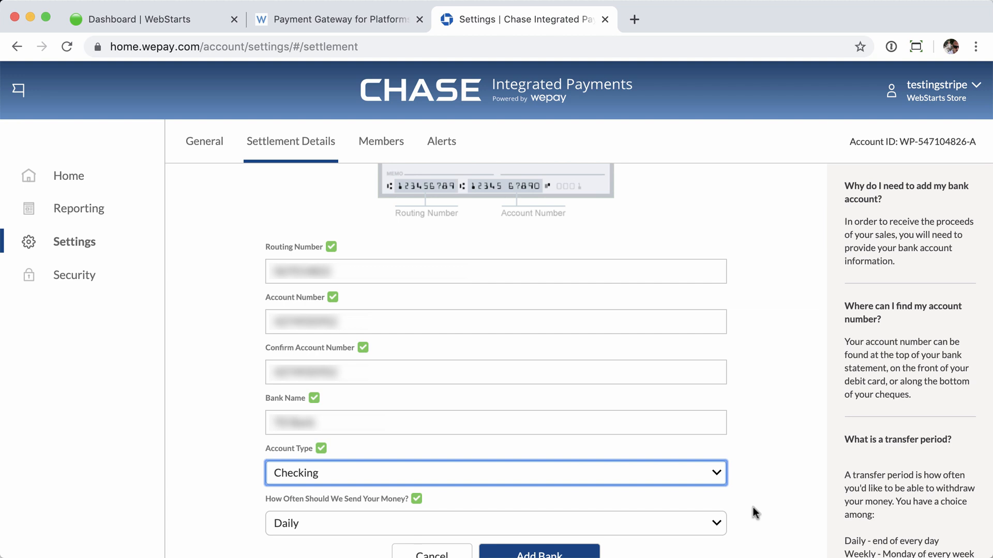
click(495, 523)
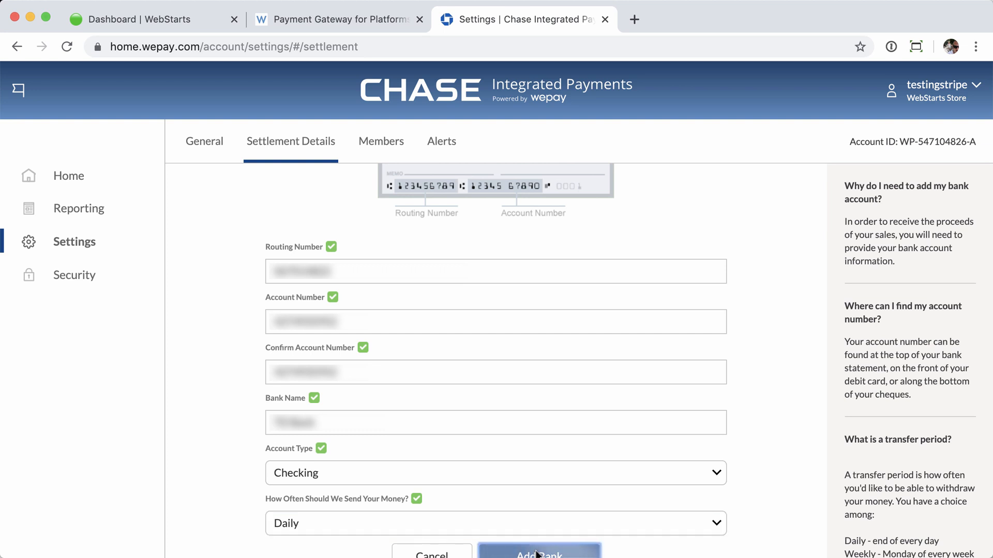
Add the bank so Settlement Details list the new account with a Daily transfer period.
click(539, 553)
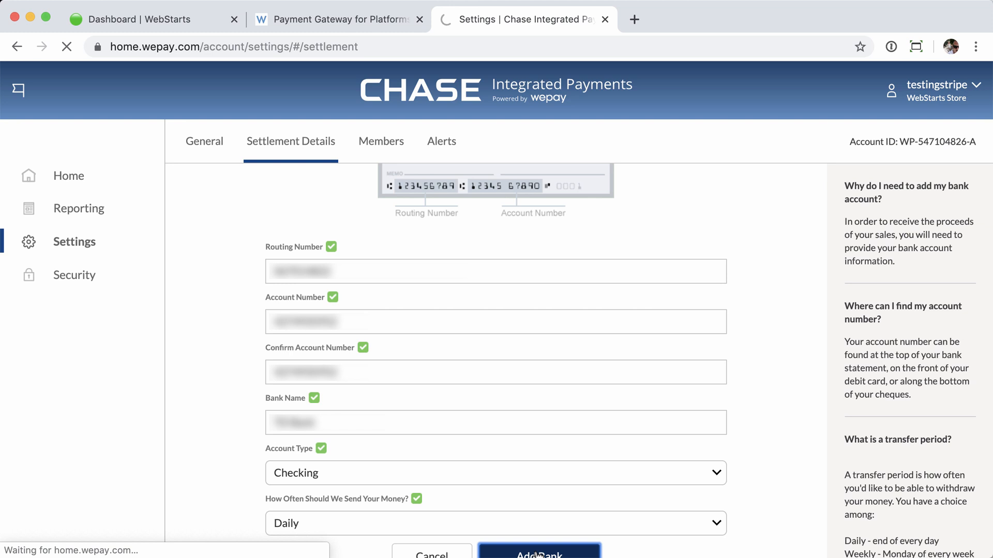
click(538, 552)
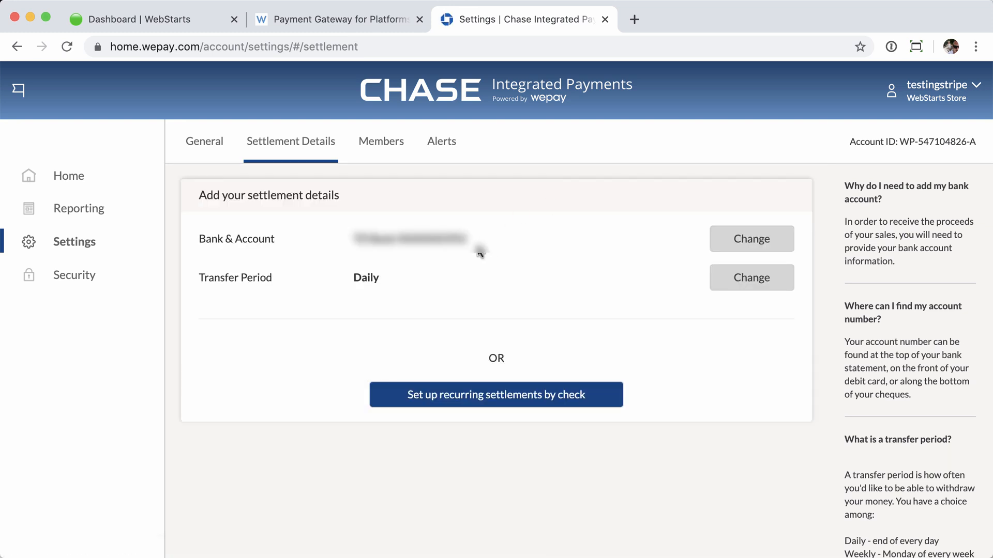
mouse_move(520, 232)
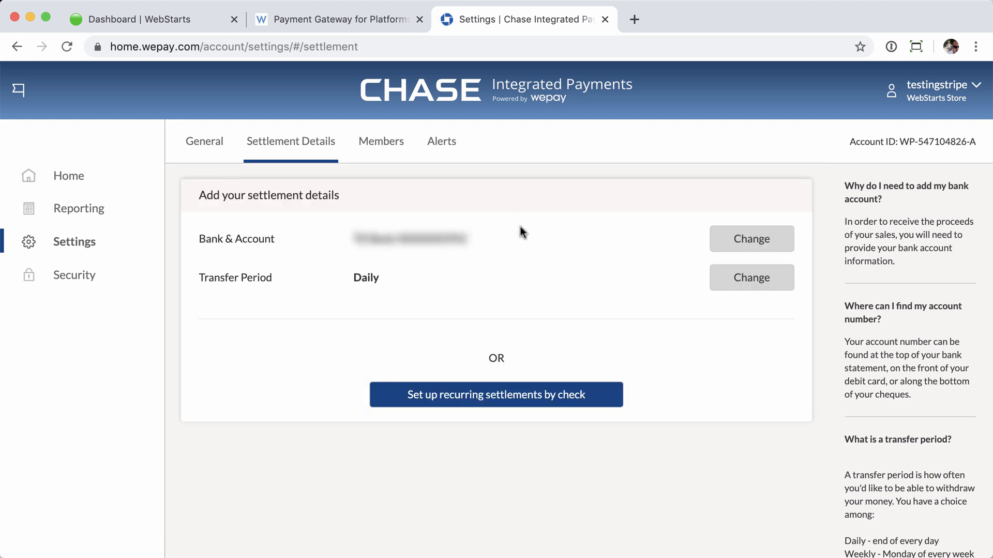